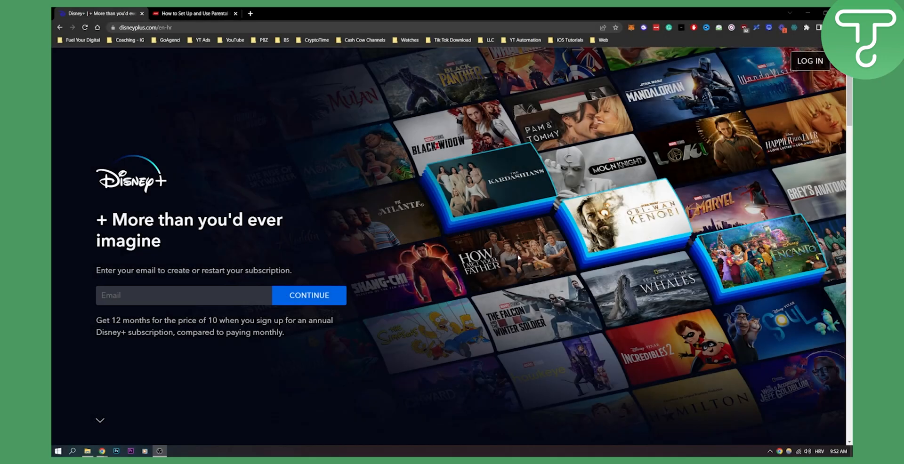
pyautogui.moveTo(523, 252)
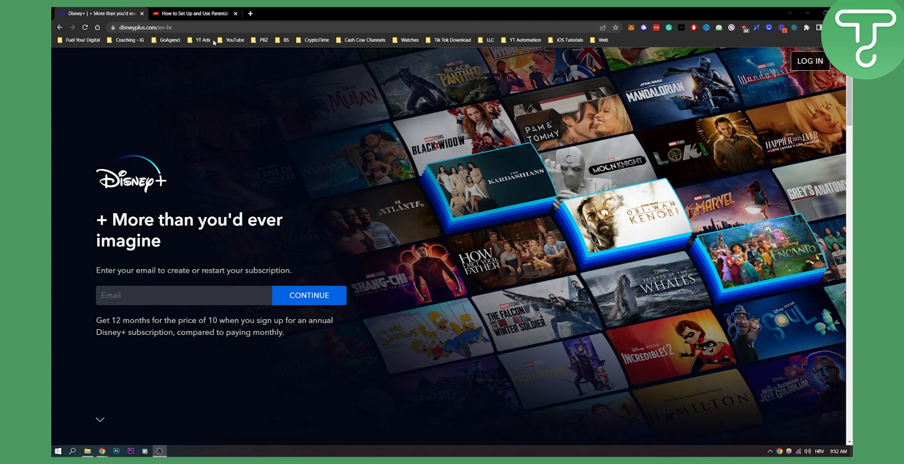
# Step: Switch to the Chrome tab holding the MakeUseOf Disney+ parental controls guide
pyautogui.click(194, 12)
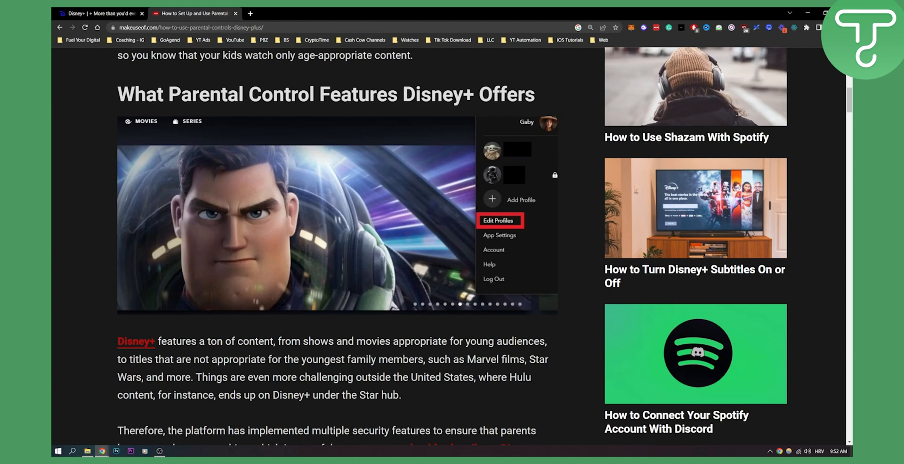
pyautogui.moveTo(551, 124)
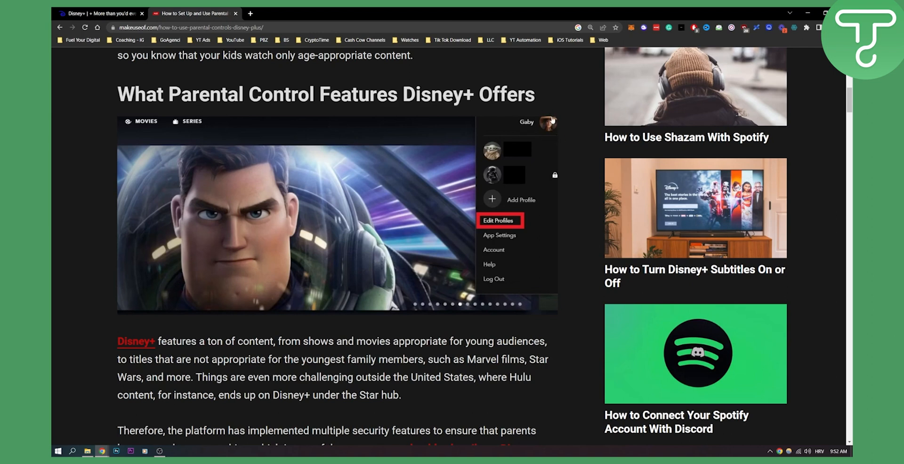
pyautogui.moveTo(506, 235)
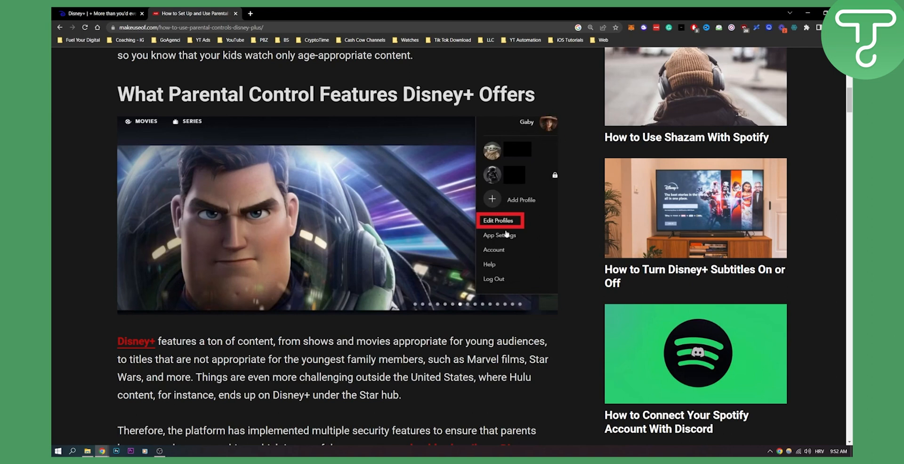
pyautogui.moveTo(279, 224)
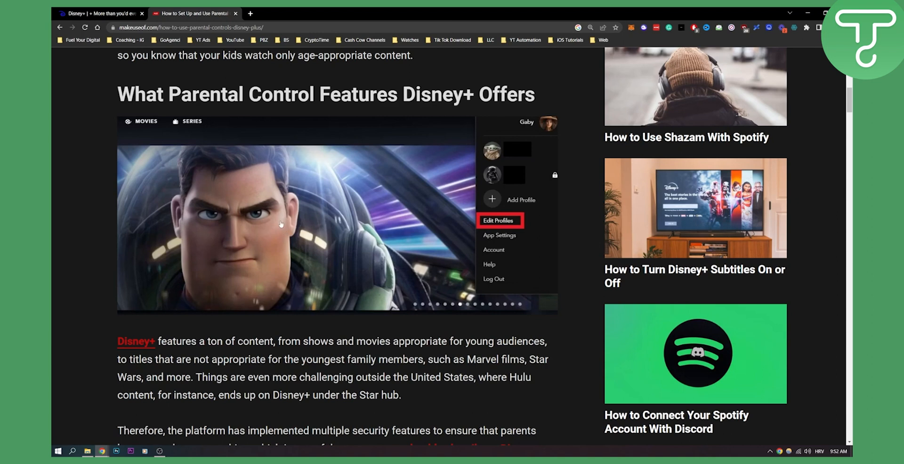
pyautogui.moveTo(263, 224)
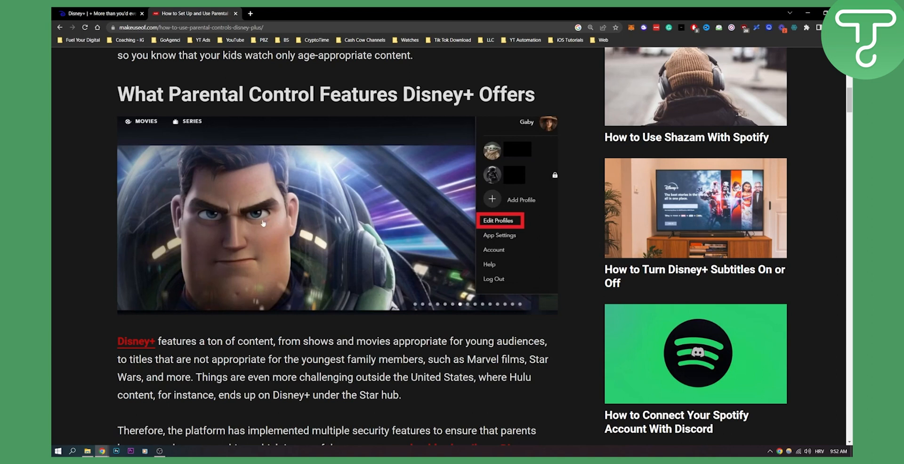
# Step: Read down through the Age Ratings, Kids Profiles and Profile PIN sections of the guide
pyautogui.scroll(-3)
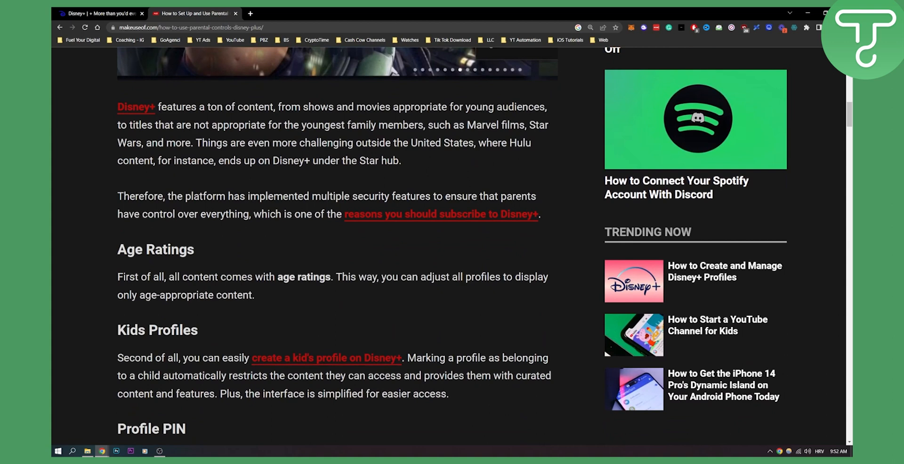
pyautogui.scroll(-3)
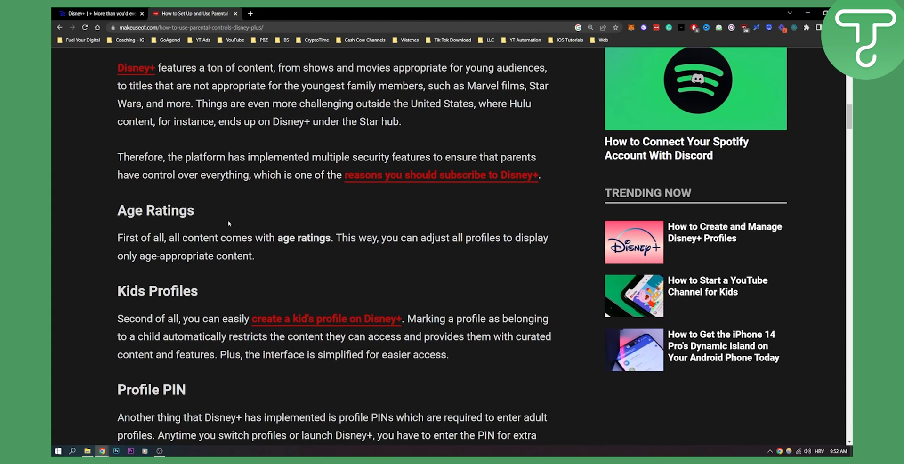
pyautogui.scroll(3)
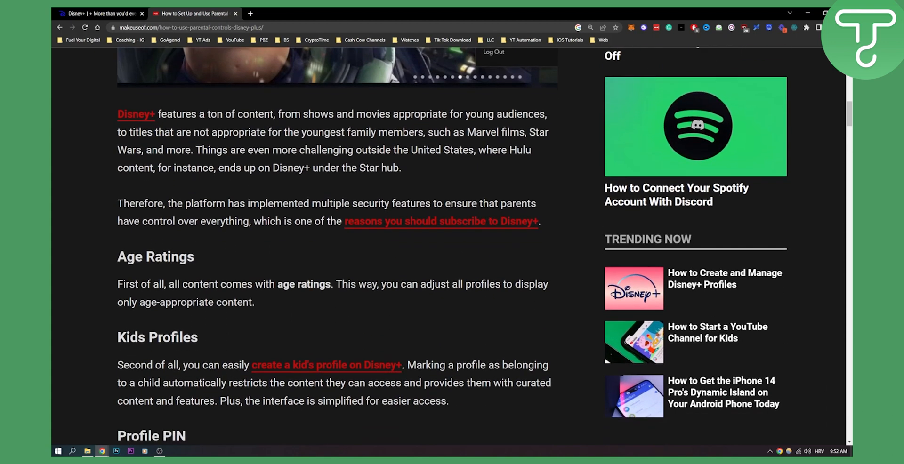
pyautogui.scroll(-3)
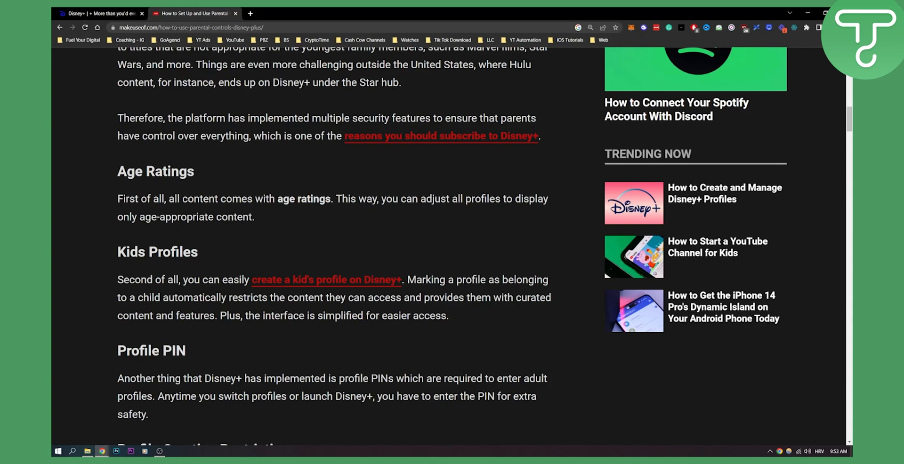
pyautogui.scroll(-3)
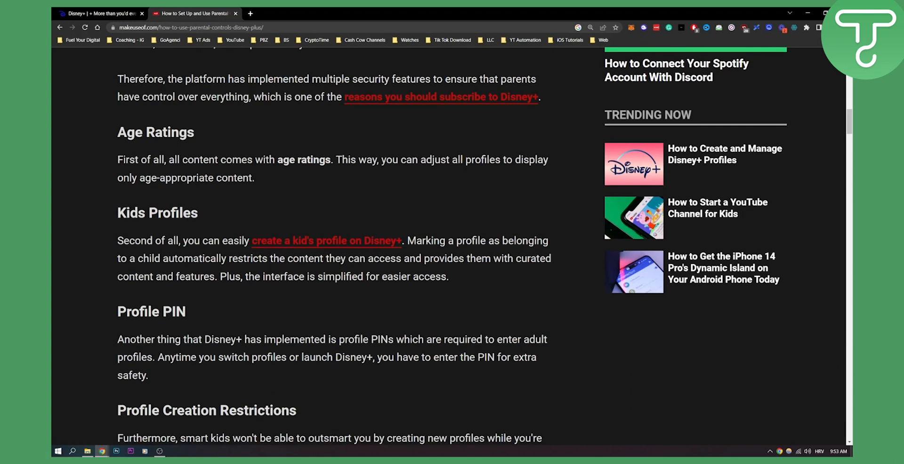
pyautogui.scroll(-3)
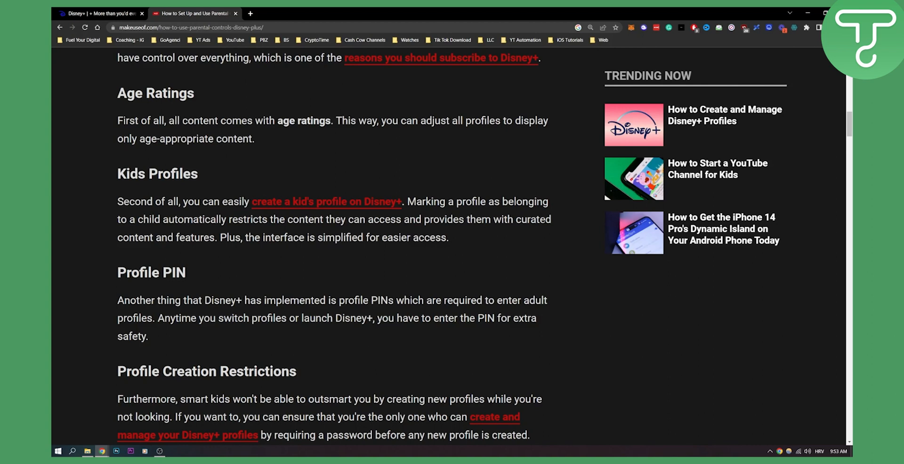
# Step: Open the linked 'create a kid's profile' guide in a background tab and continue reading
pyautogui.click(327, 201)
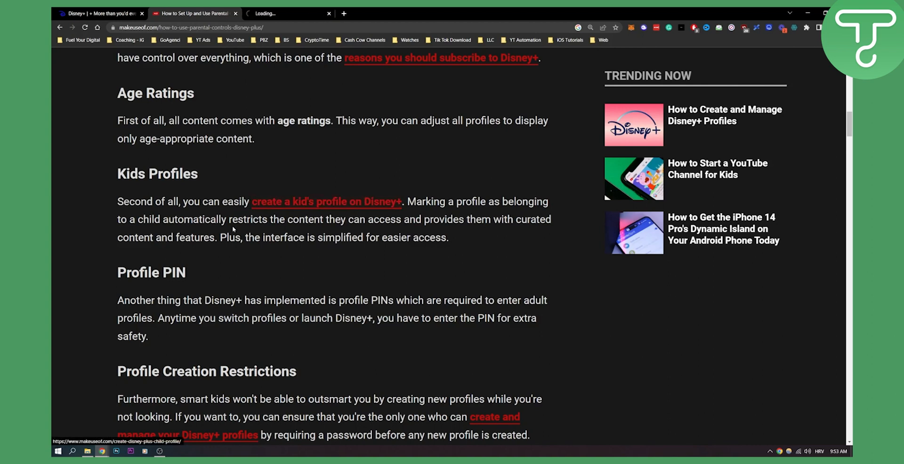
pyautogui.scroll(-3)
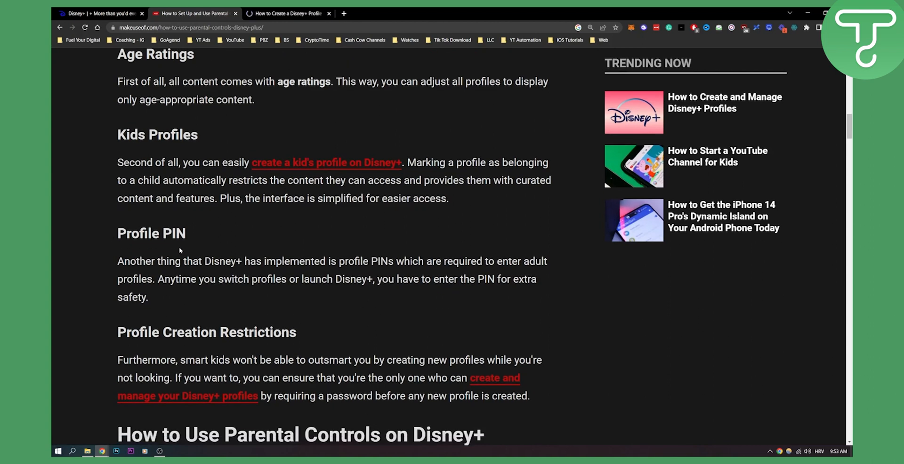
pyautogui.moveTo(186, 254)
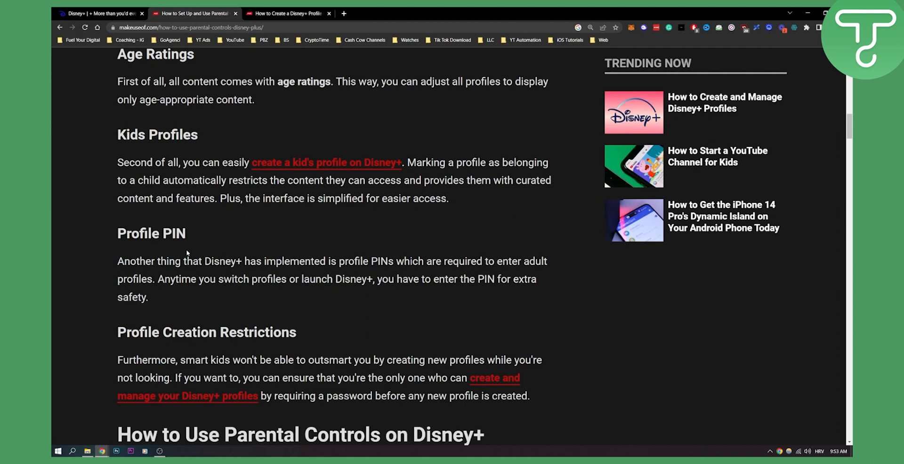
# Step: Scroll to the desktop Content Rating steps and the 0+ to 18+ rating screenshot
pyautogui.scroll(-3)
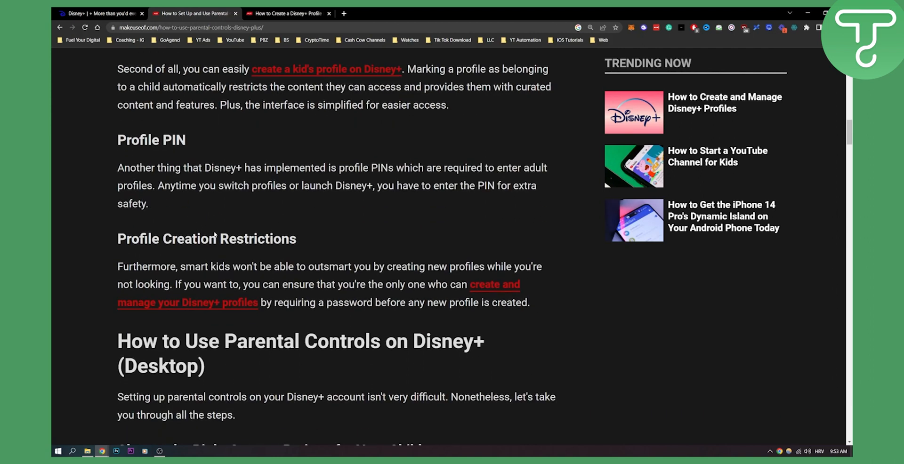
pyautogui.scroll(-3)
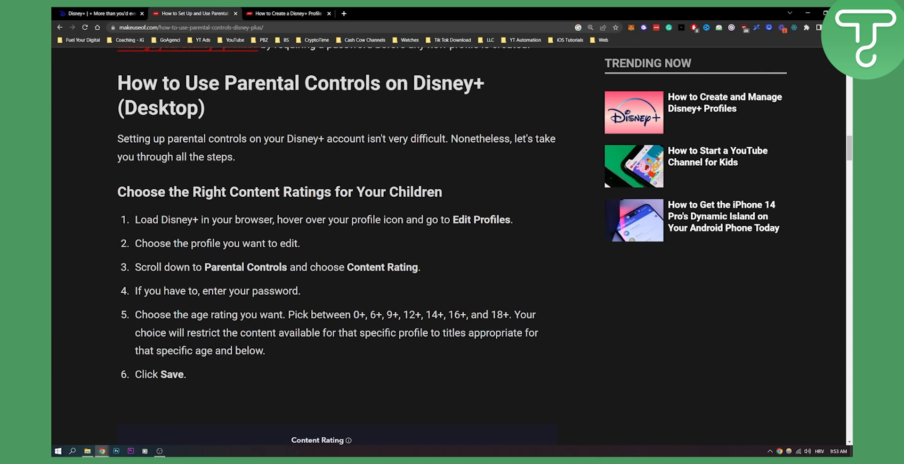
pyautogui.scroll(-3)
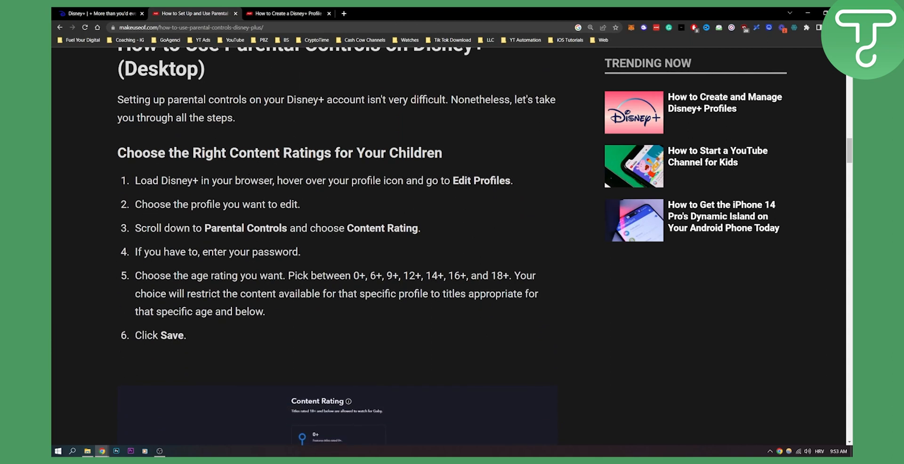
pyautogui.scroll(-3)
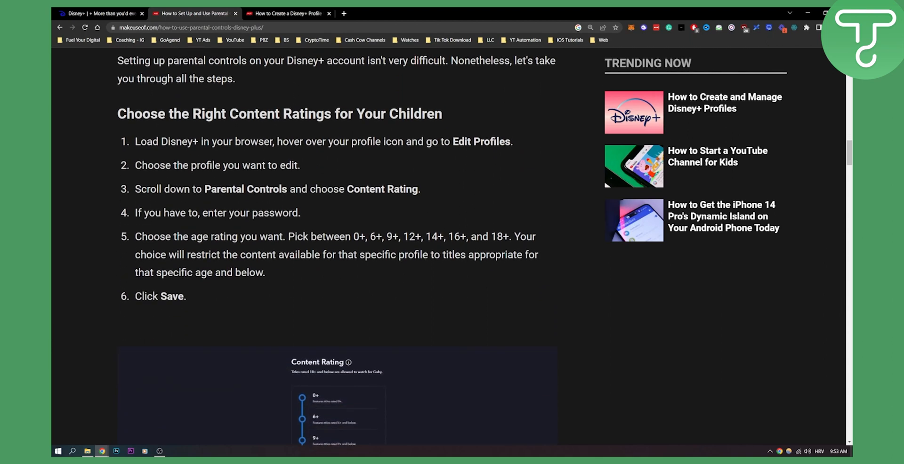
pyautogui.moveTo(209, 180)
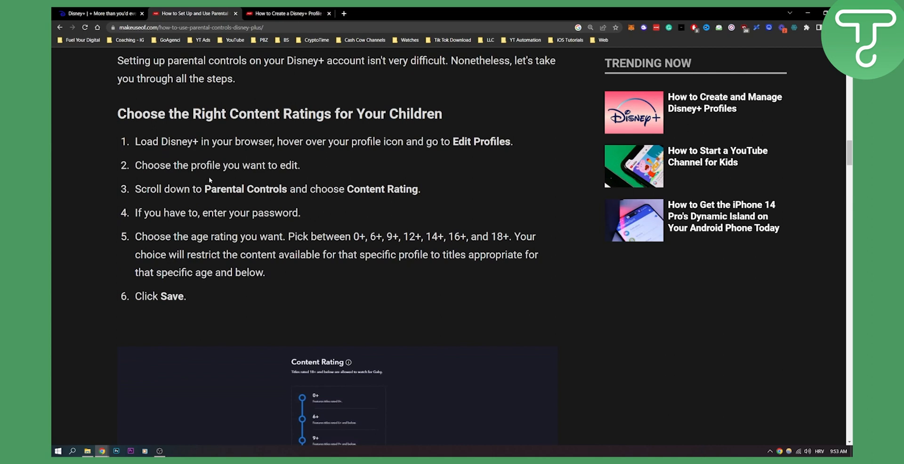
pyautogui.scroll(-3)
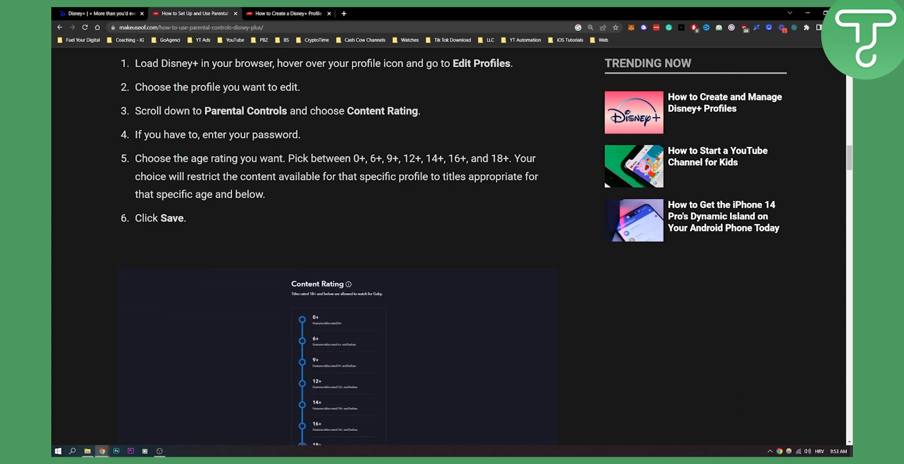
pyautogui.scroll(-3)
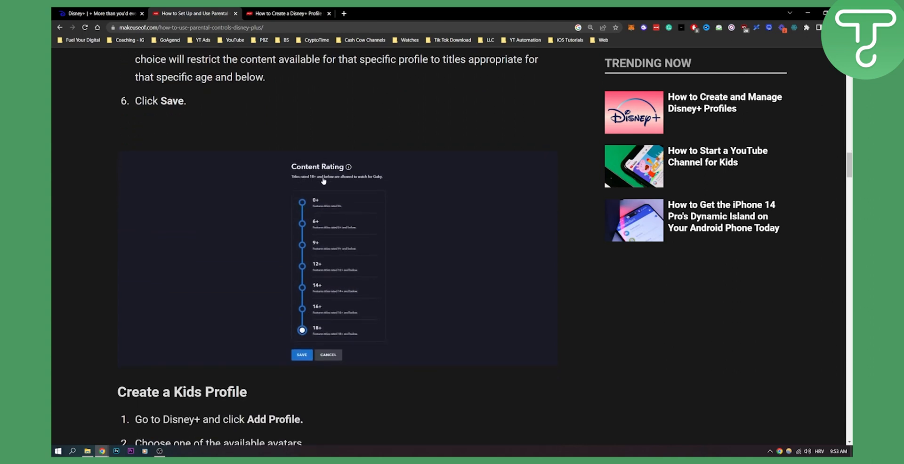
pyautogui.moveTo(305, 248)
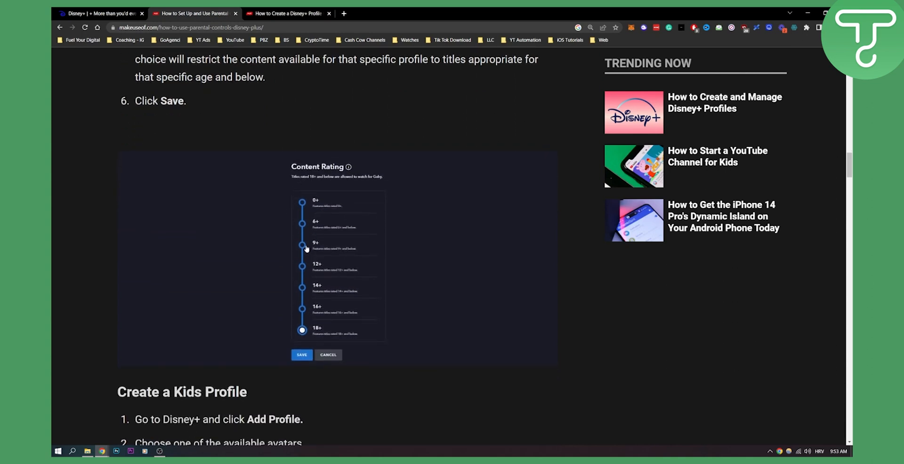
pyautogui.moveTo(306, 203)
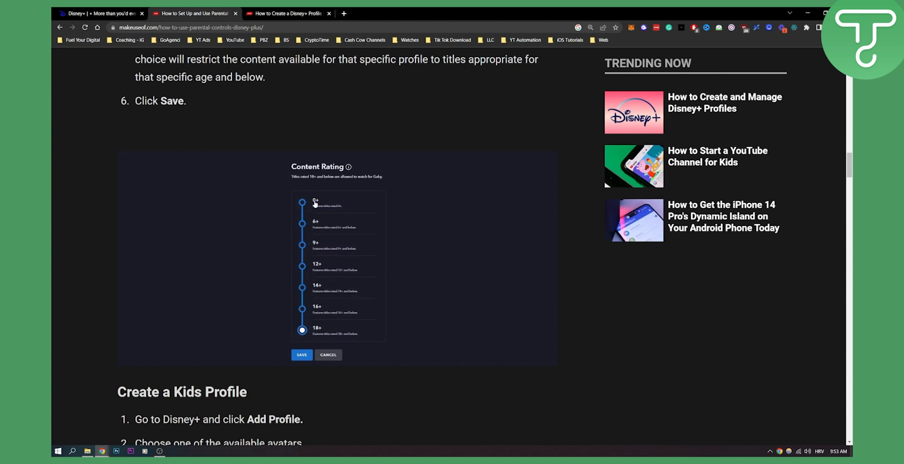
pyautogui.moveTo(348, 211)
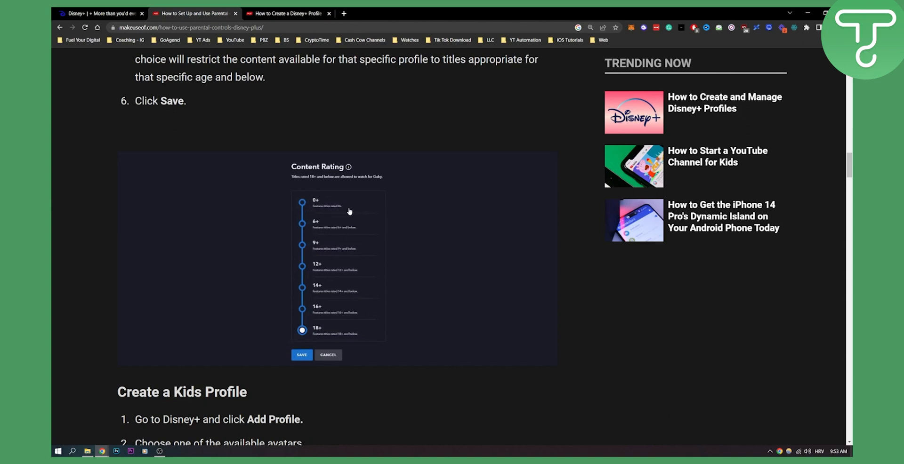
pyautogui.moveTo(315, 191)
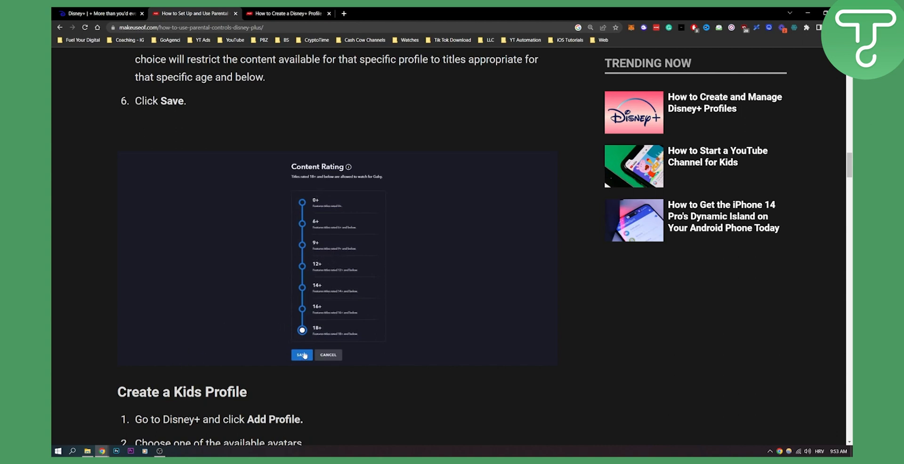
# Step: Scroll to the Create a Kids Profile steps and the Add Profile screenshot with its Kids Profile toggle
pyautogui.scroll(-3)
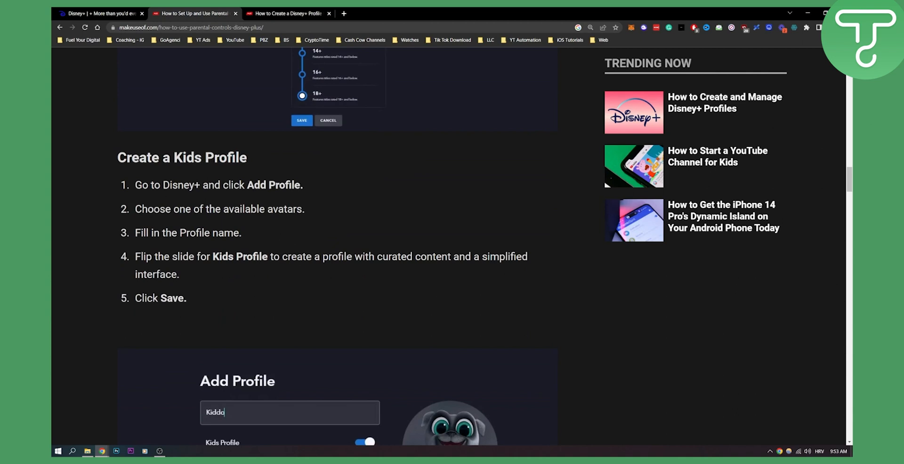
pyautogui.scroll(-3)
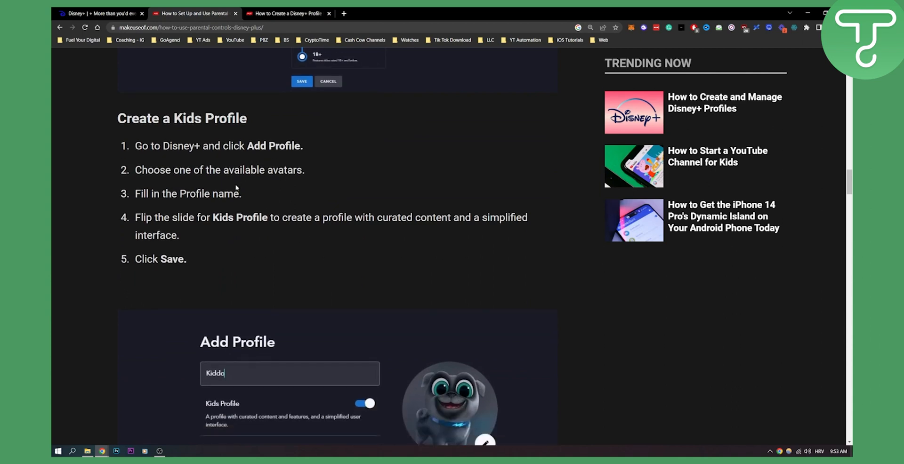
pyautogui.moveTo(242, 180)
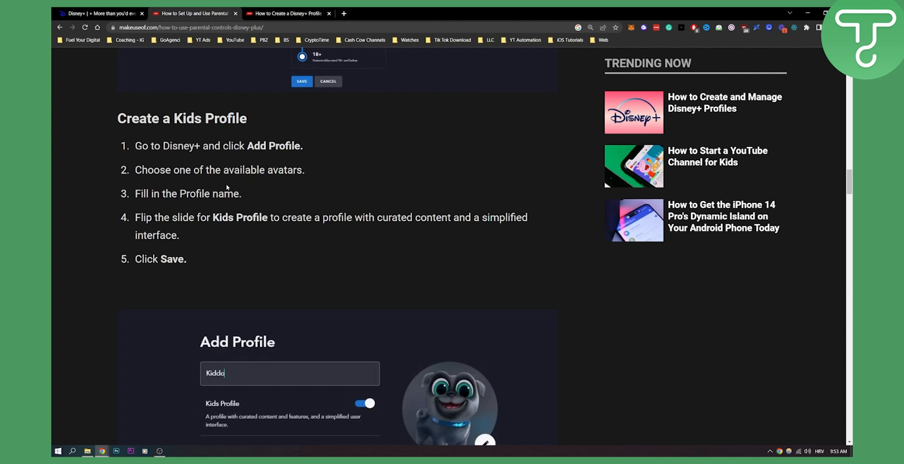
pyautogui.scroll(-3)
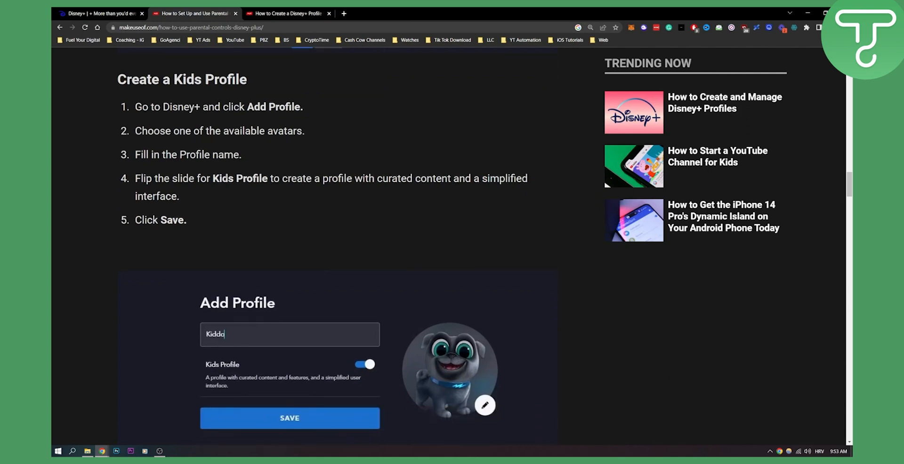
pyautogui.scroll(-3)
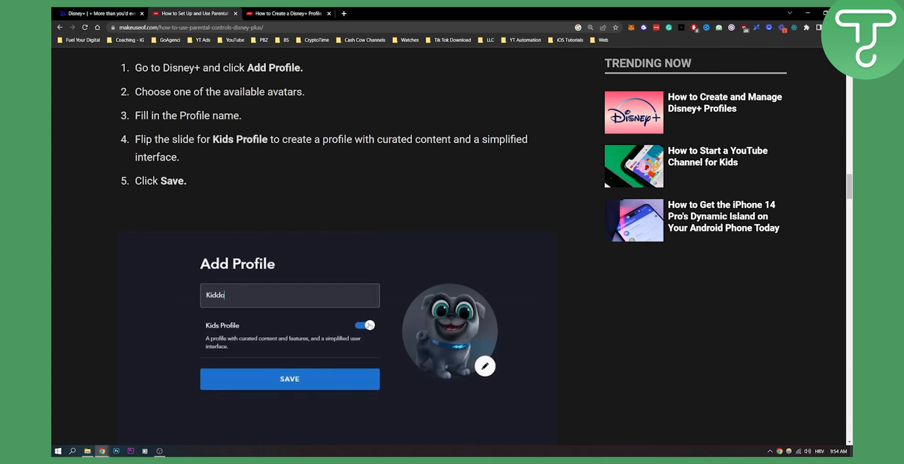
pyautogui.moveTo(427, 155)
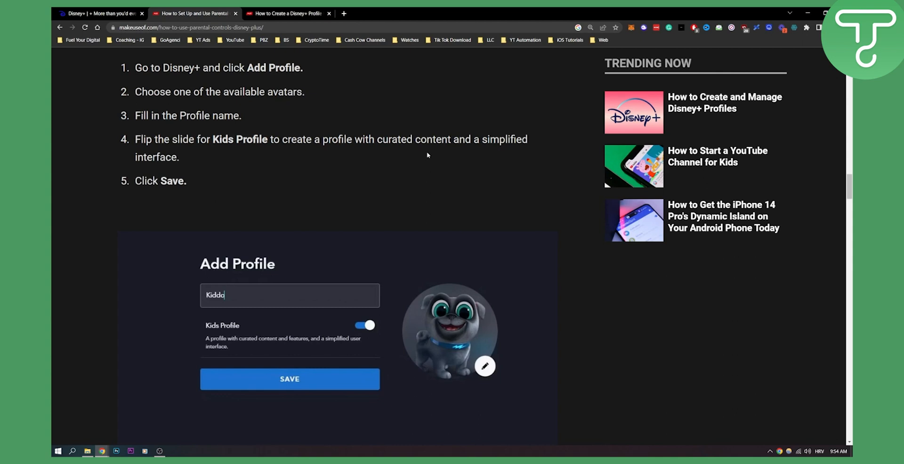
pyautogui.moveTo(387, 202)
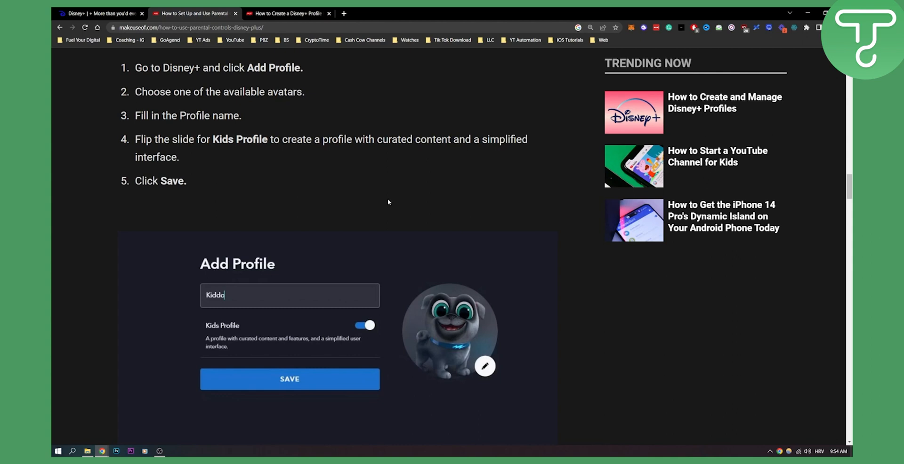
# Step: Scroll down to the Use a Profile PIN section, settling back on the Add Profile screenshot
pyautogui.scroll(-3)
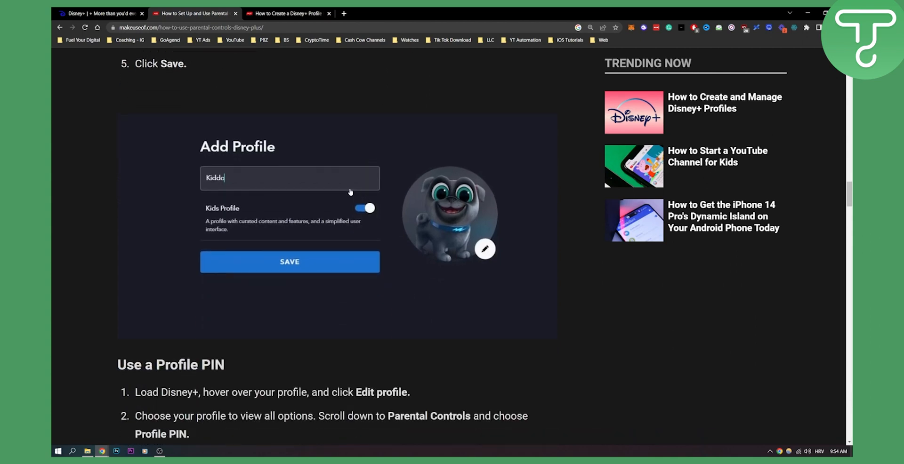
pyautogui.scroll(-3)
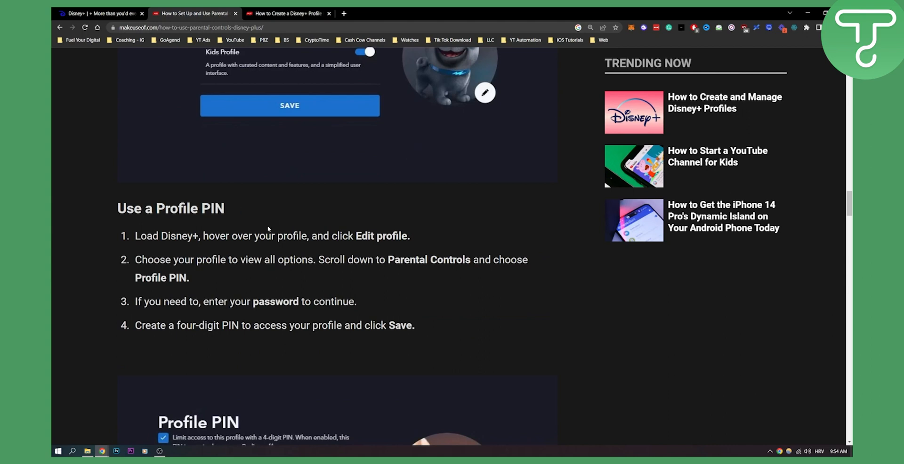
pyautogui.scroll(-3)
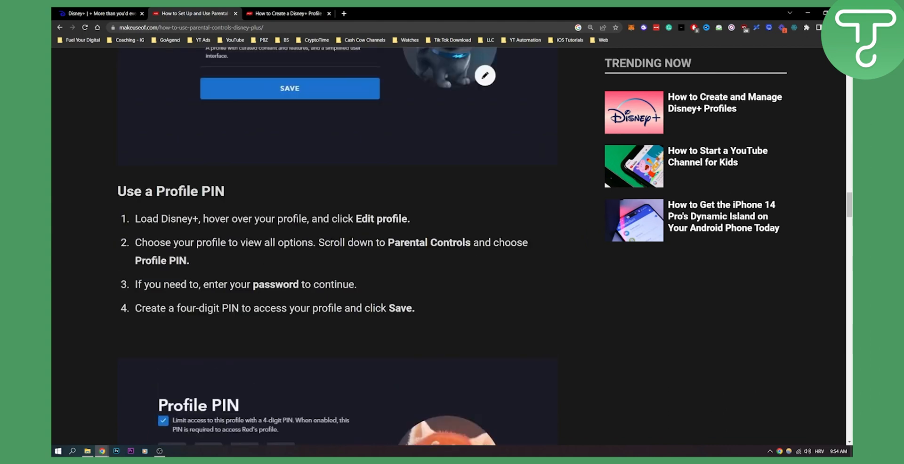
pyautogui.scroll(3)
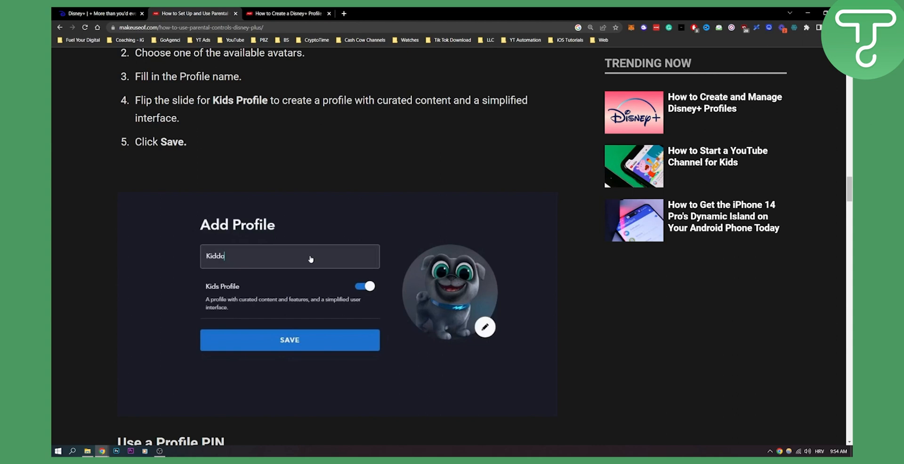
pyautogui.moveTo(325, 257)
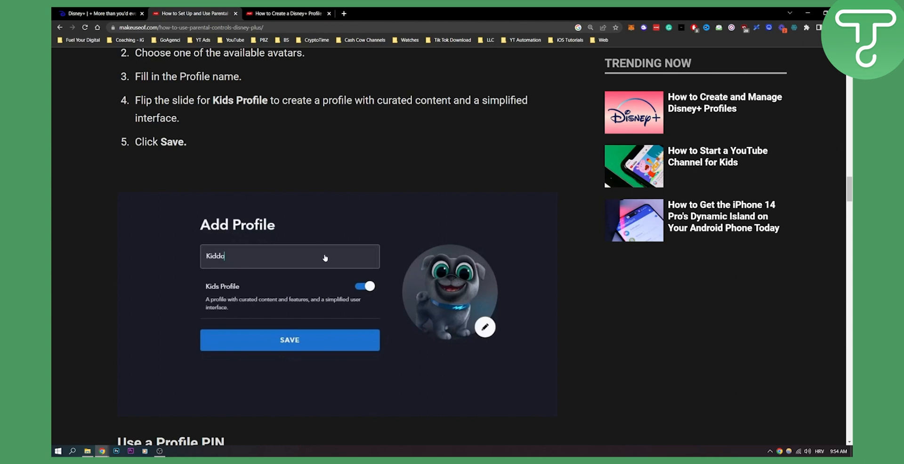
pyautogui.moveTo(325, 258)
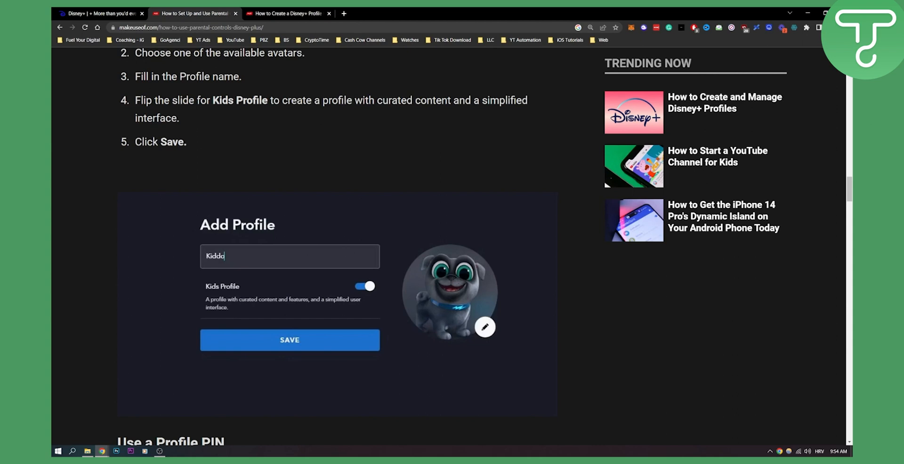